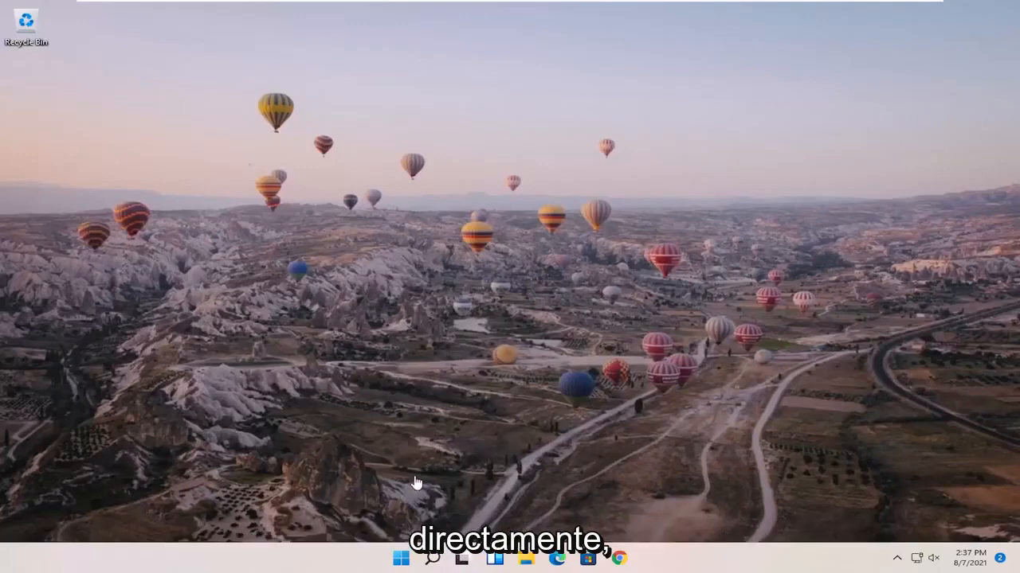
Step: Search Windows for 'disk management' to locate the Disk Management tool
click(431, 557)
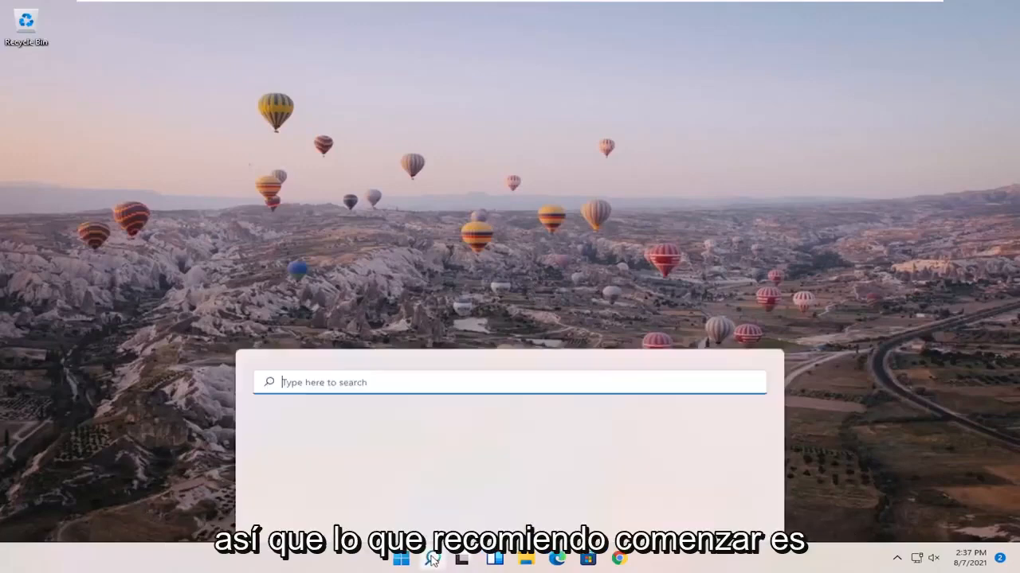
click(430, 558)
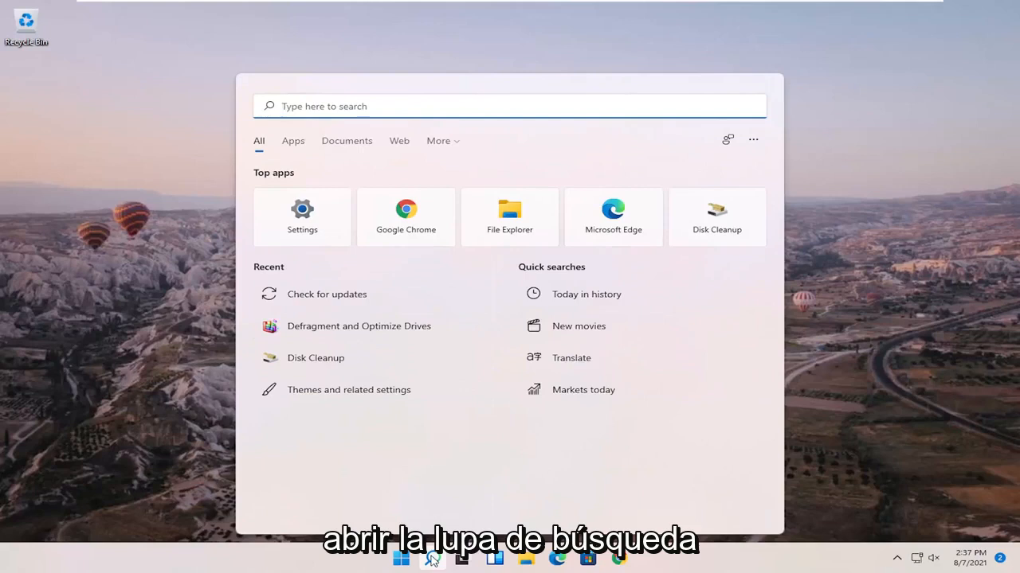
text(disk manageme)
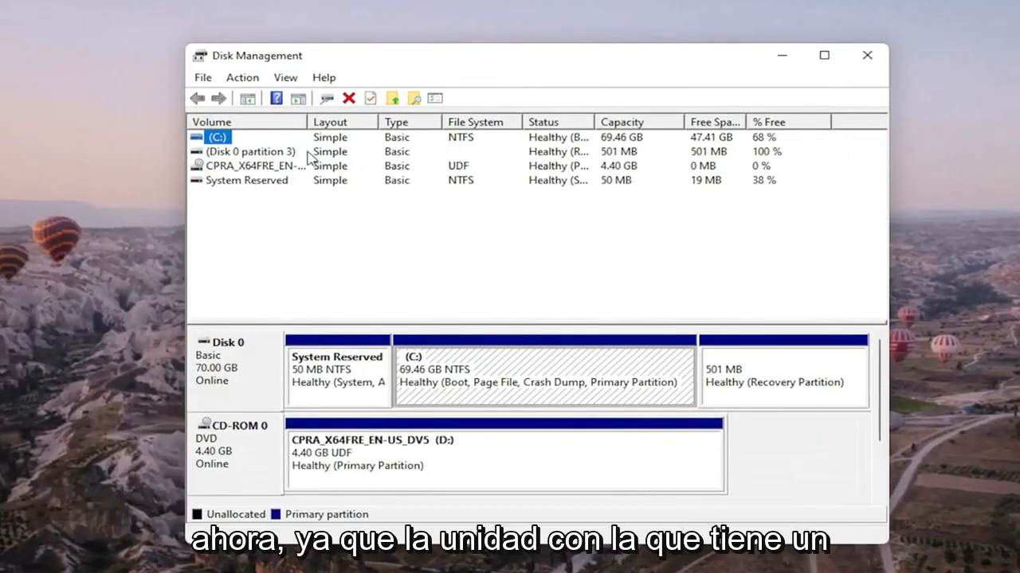
click(251, 151)
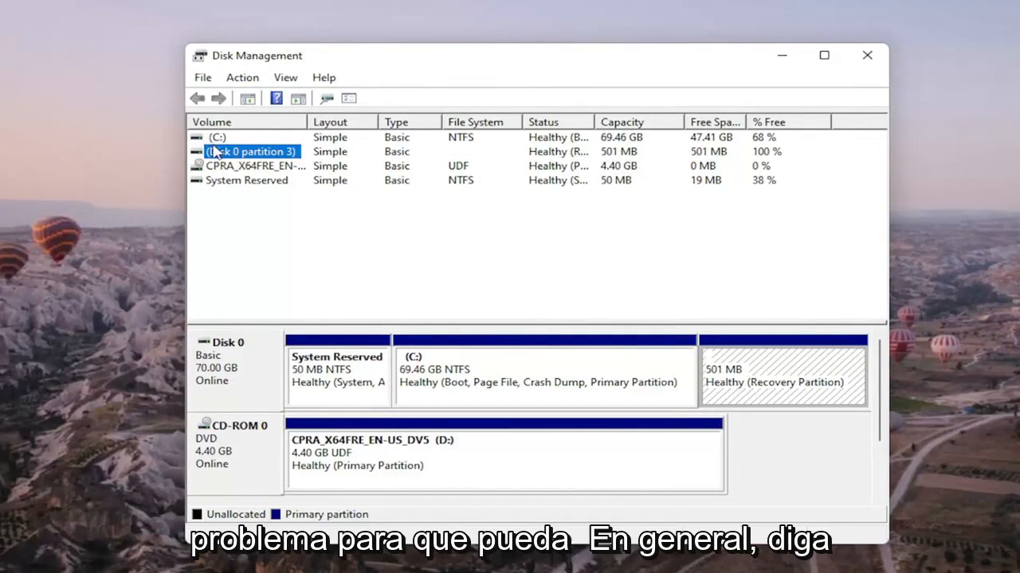
click(216, 137)
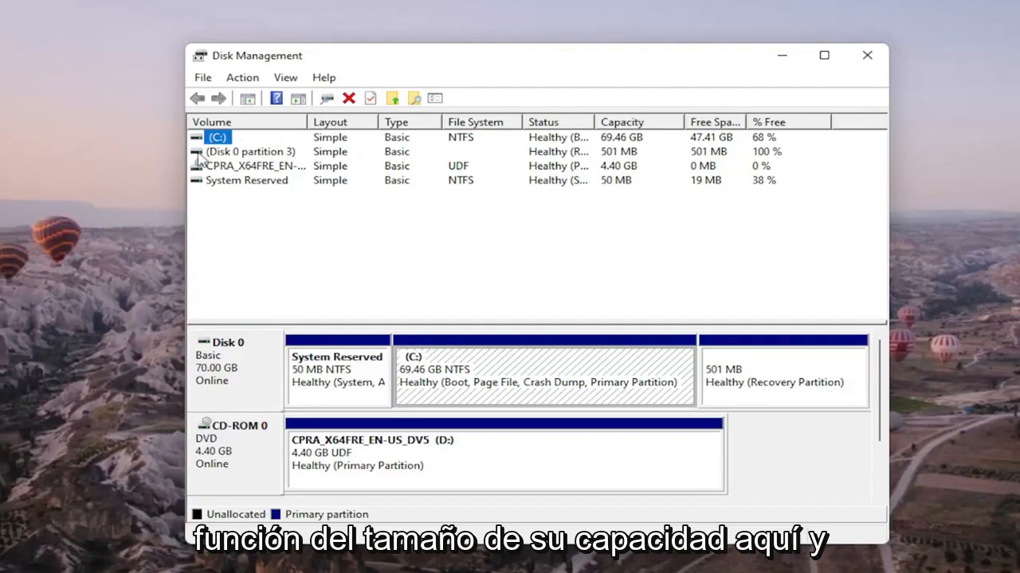
click(245, 180)
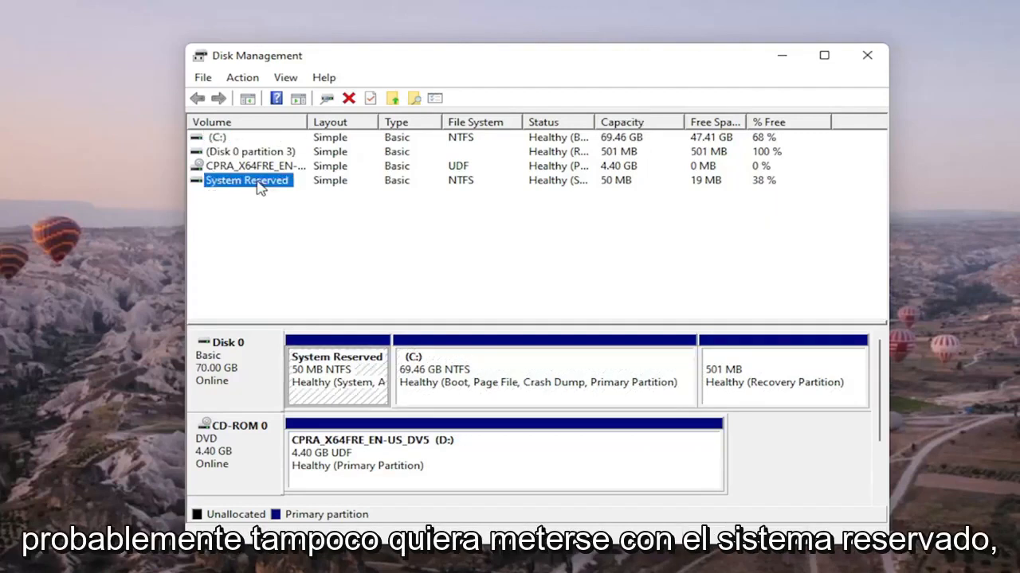
click(251, 151)
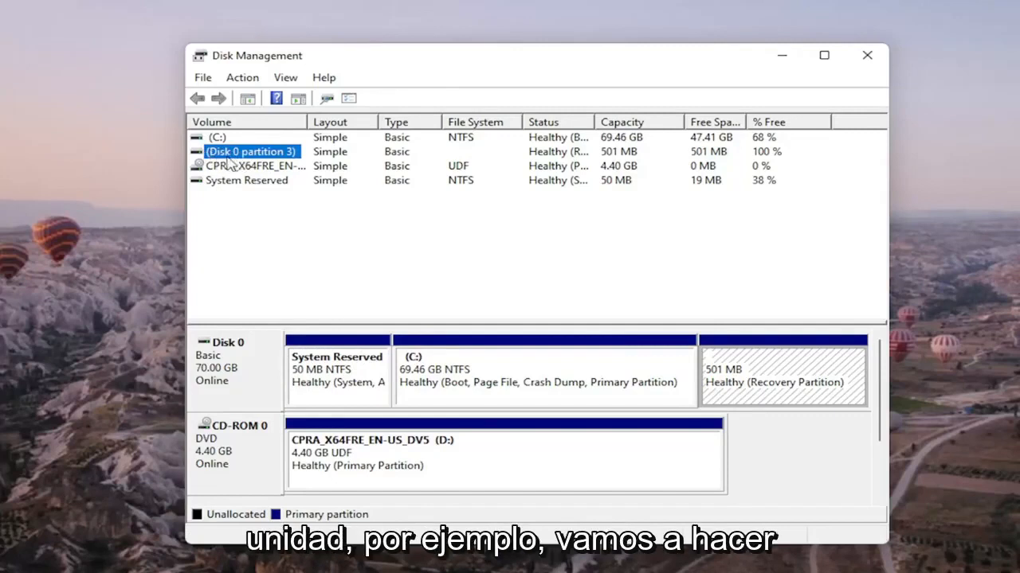
Step: Bring up Change Drive Letter and Paths for the CD-ROM volume D:
right_click(252, 166)
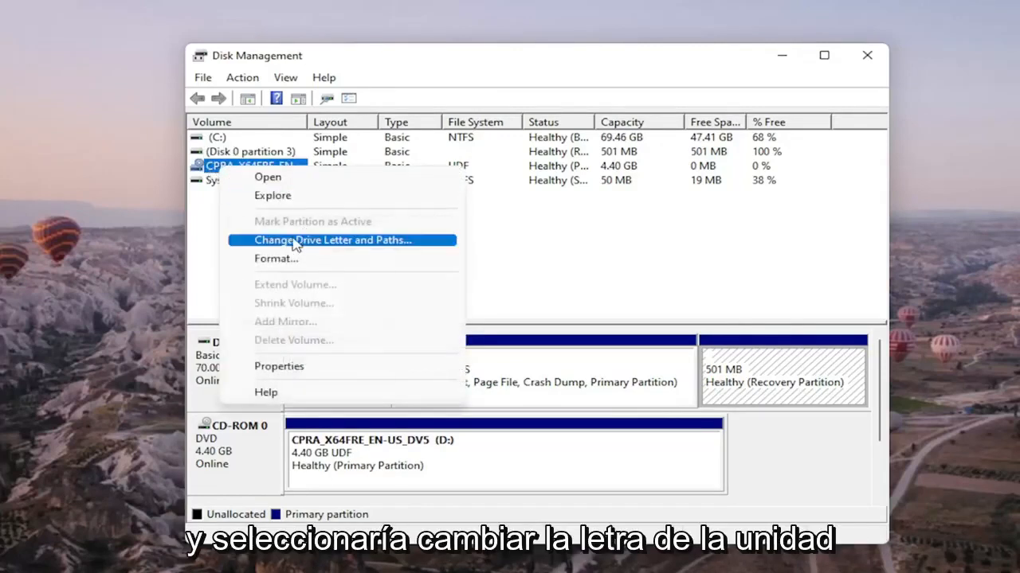
click(331, 239)
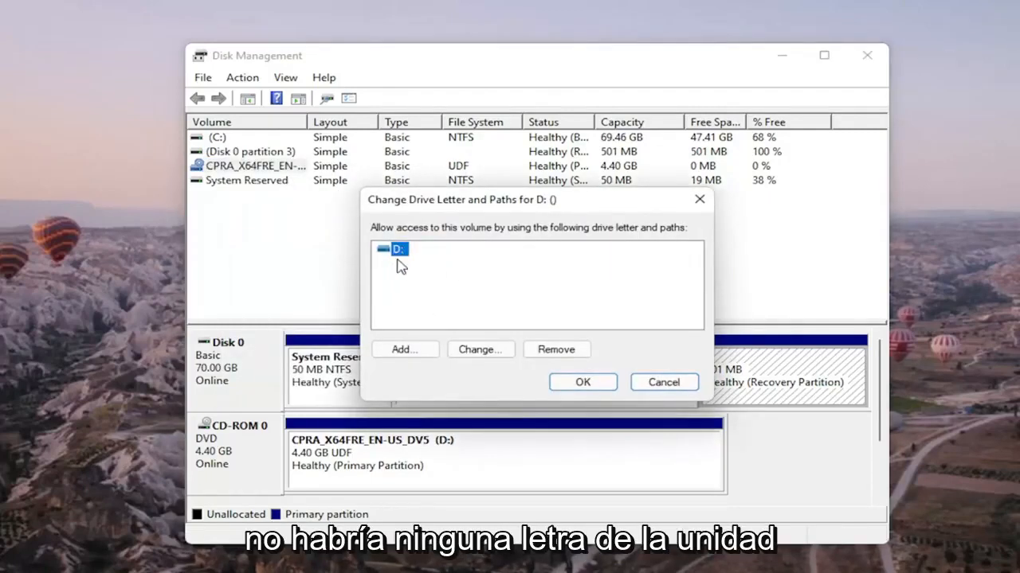
mouse_move(408, 255)
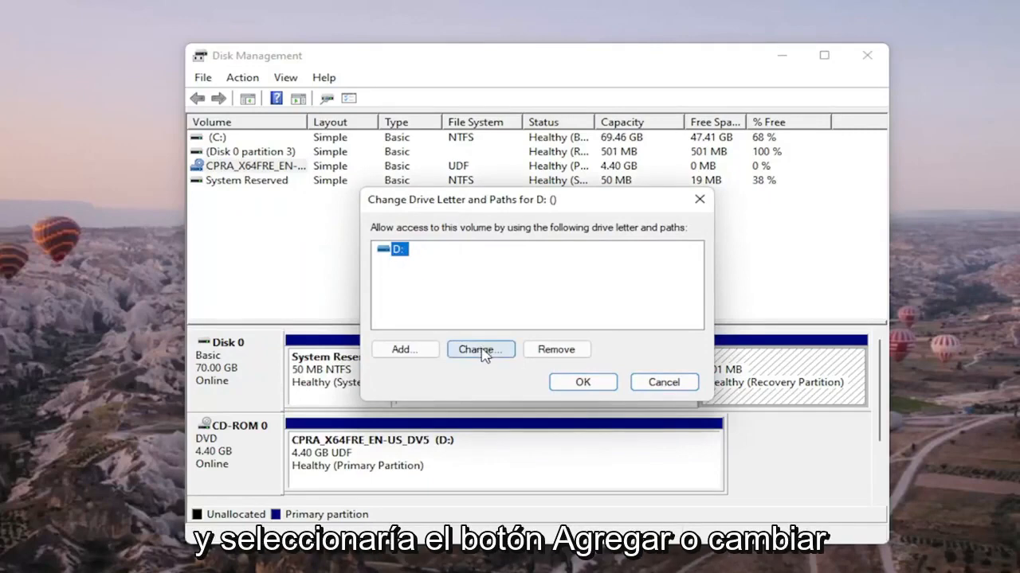
Step: Choose G as the CD-ROM's new drive letter and submit it, raising the warning
click(482, 350)
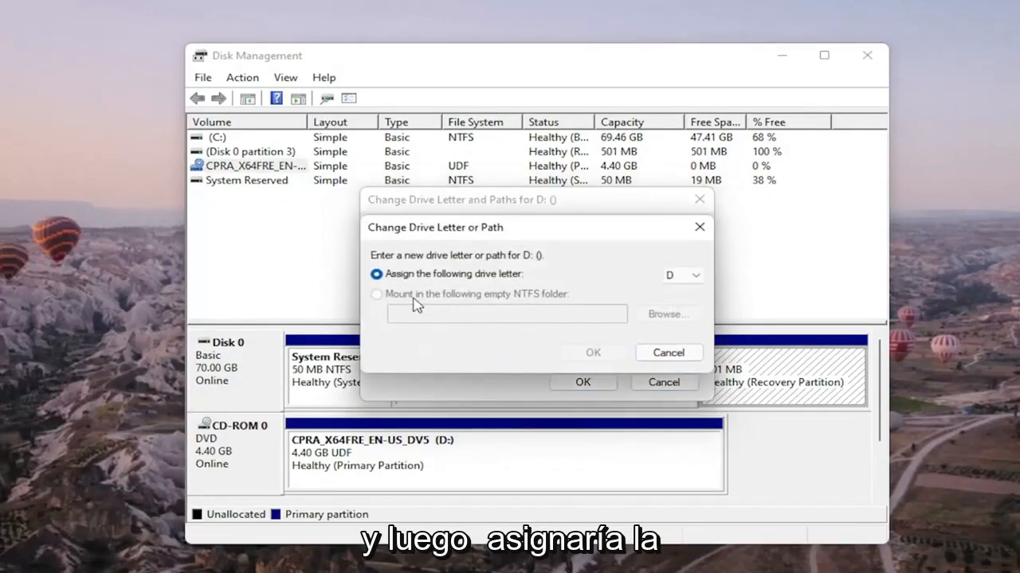
mouse_move(656, 281)
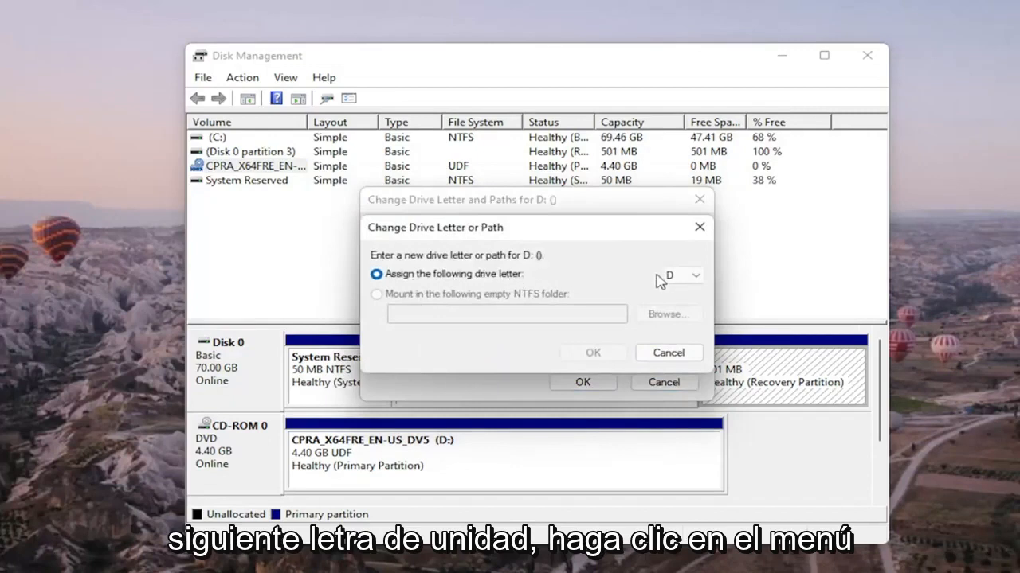
click(694, 274)
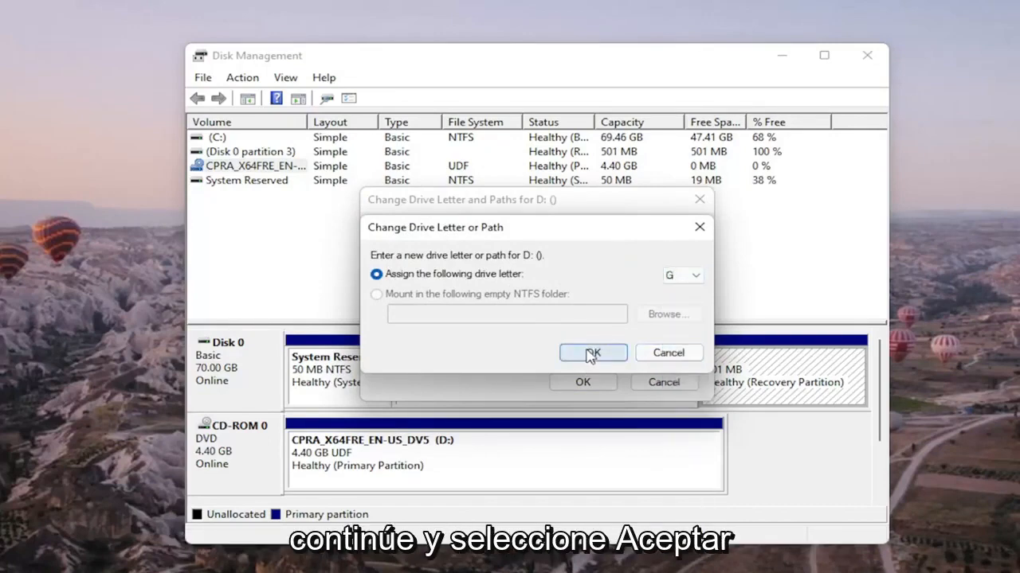
click(592, 354)
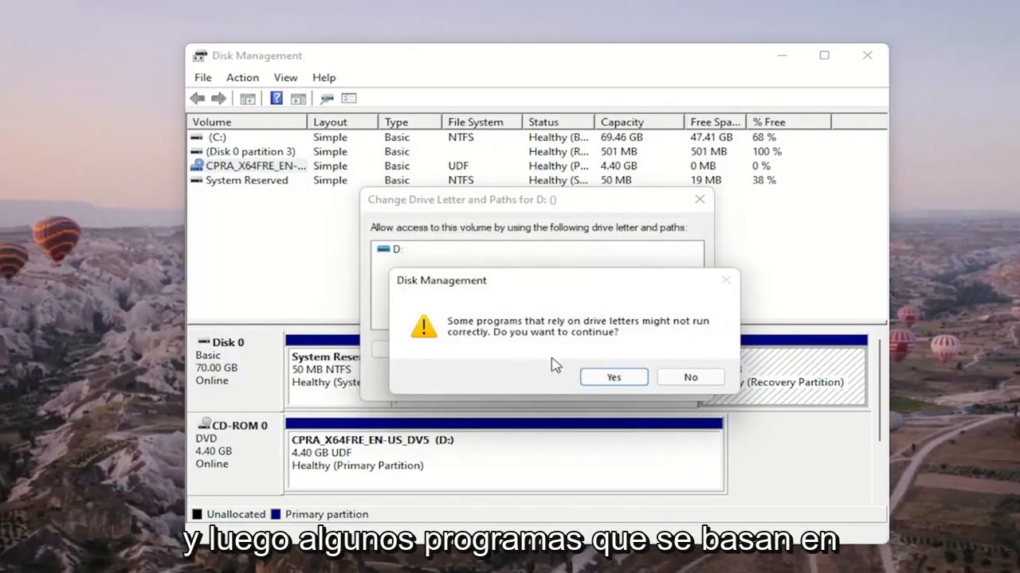
mouse_move(564, 353)
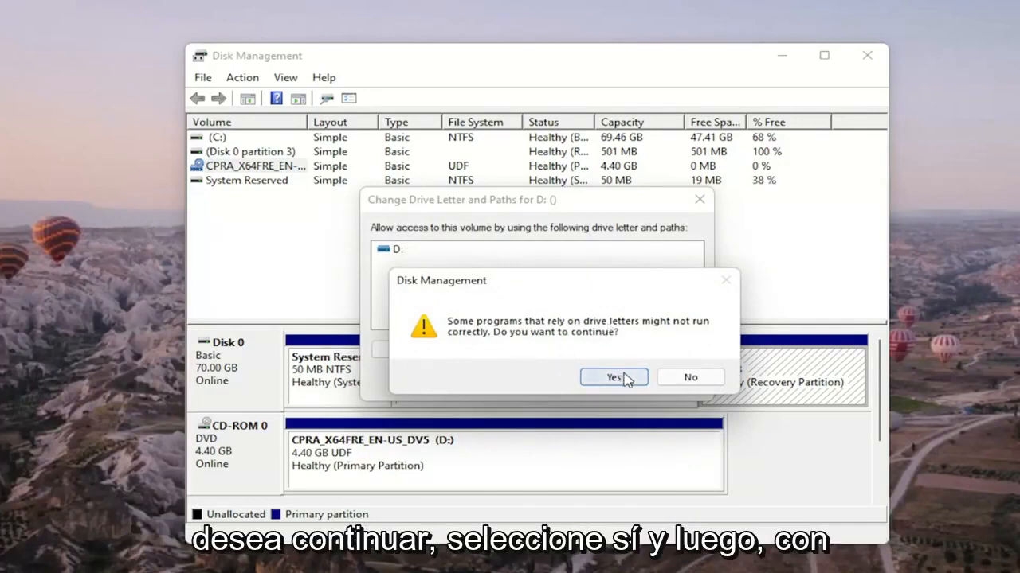
Step: Accept the drive-letter warning so the CD-ROM becomes drive G:
click(612, 376)
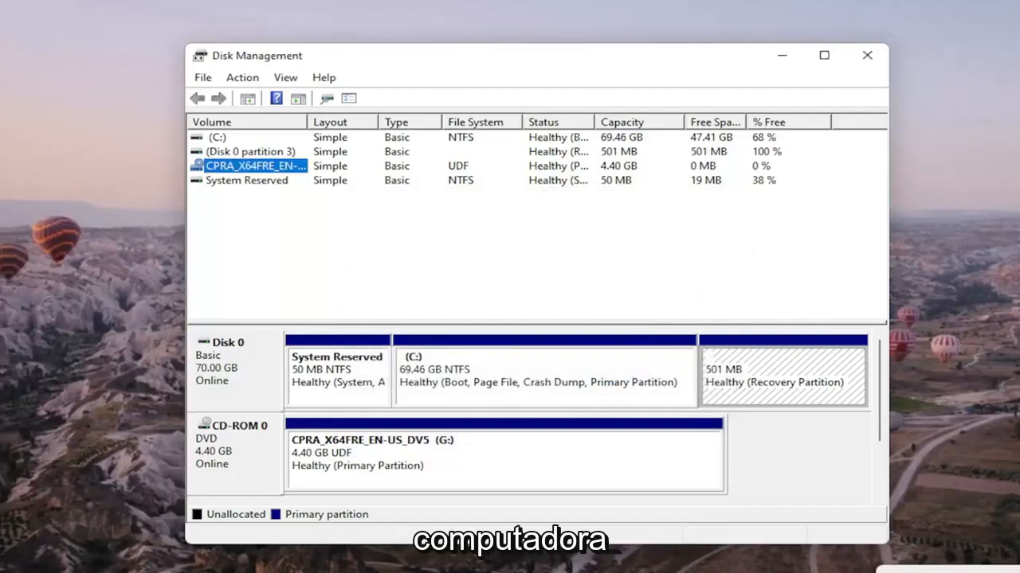
mouse_move(811, 169)
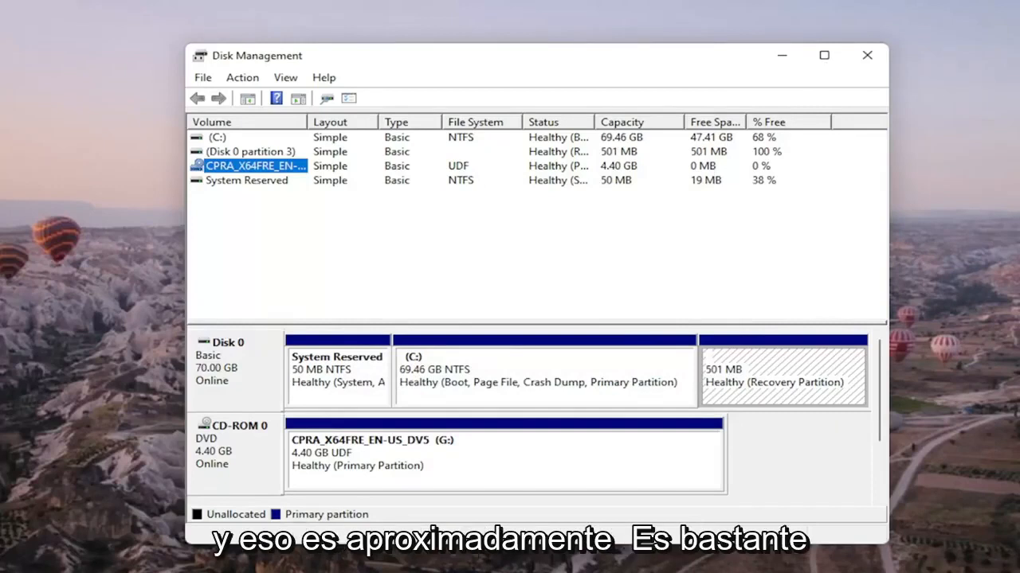
mouse_move(558, 286)
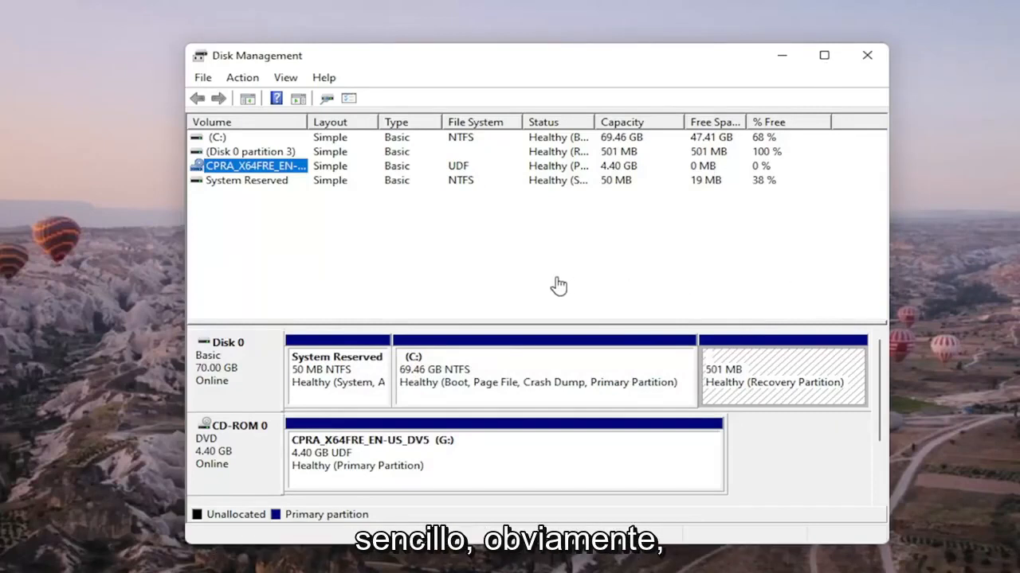